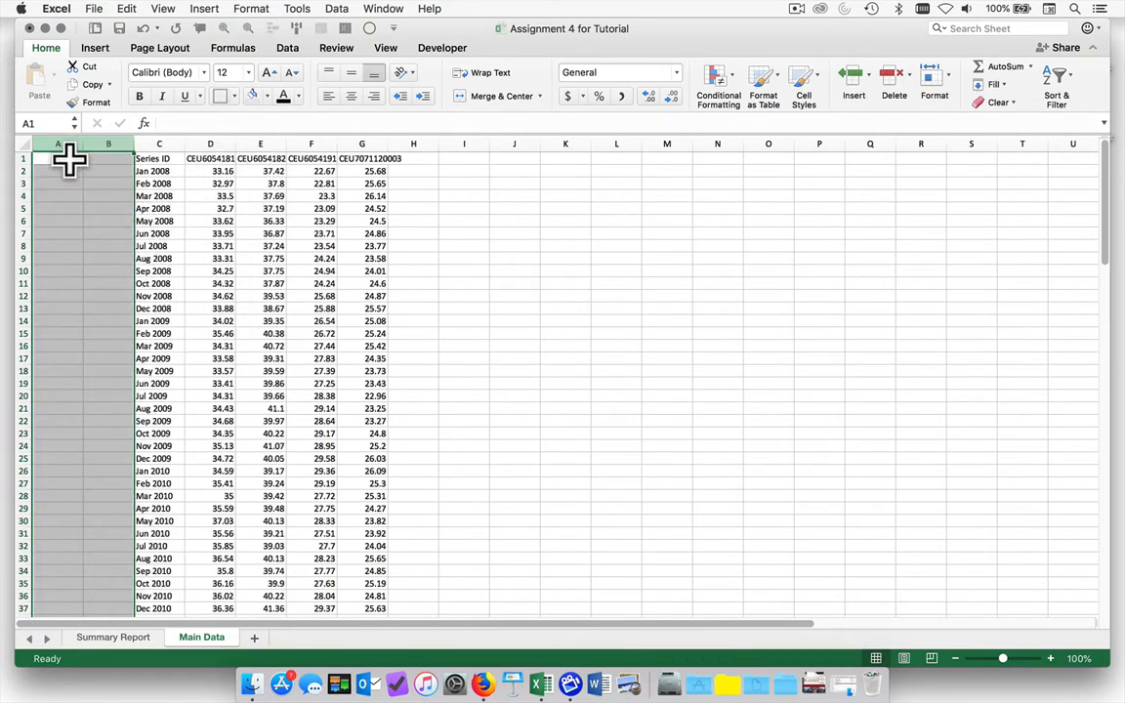
Label A1 'Year' and B1 'Month', and enter 2008 in A2 and A3
type("Year")
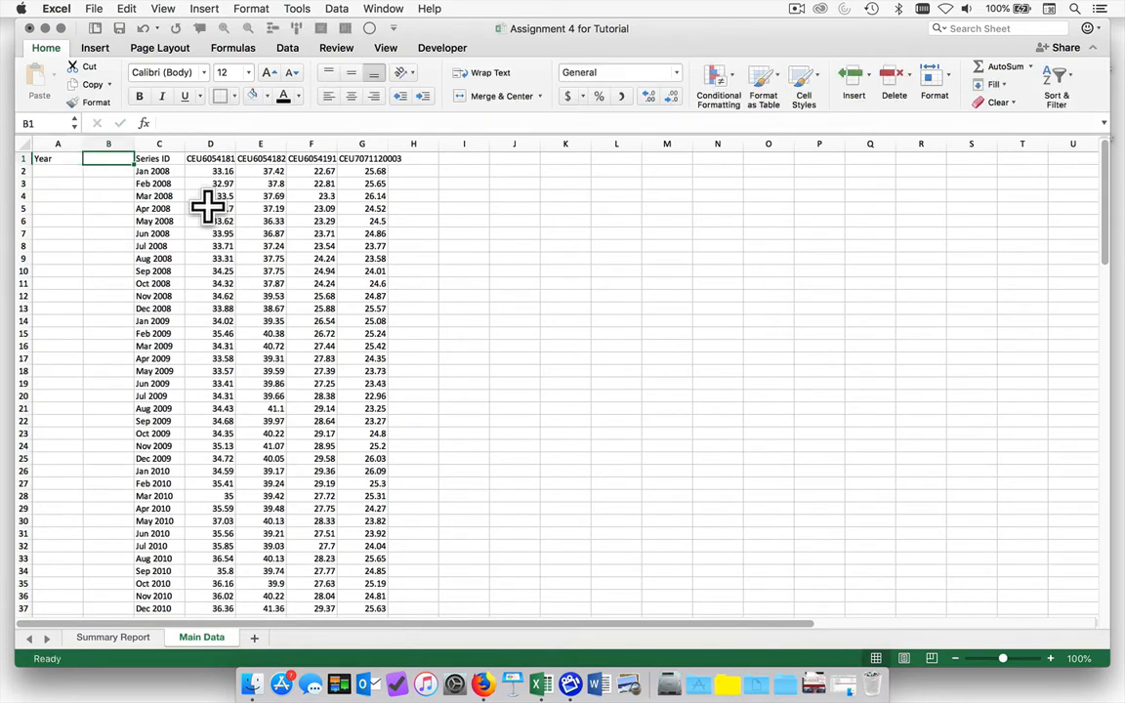
type("Month")
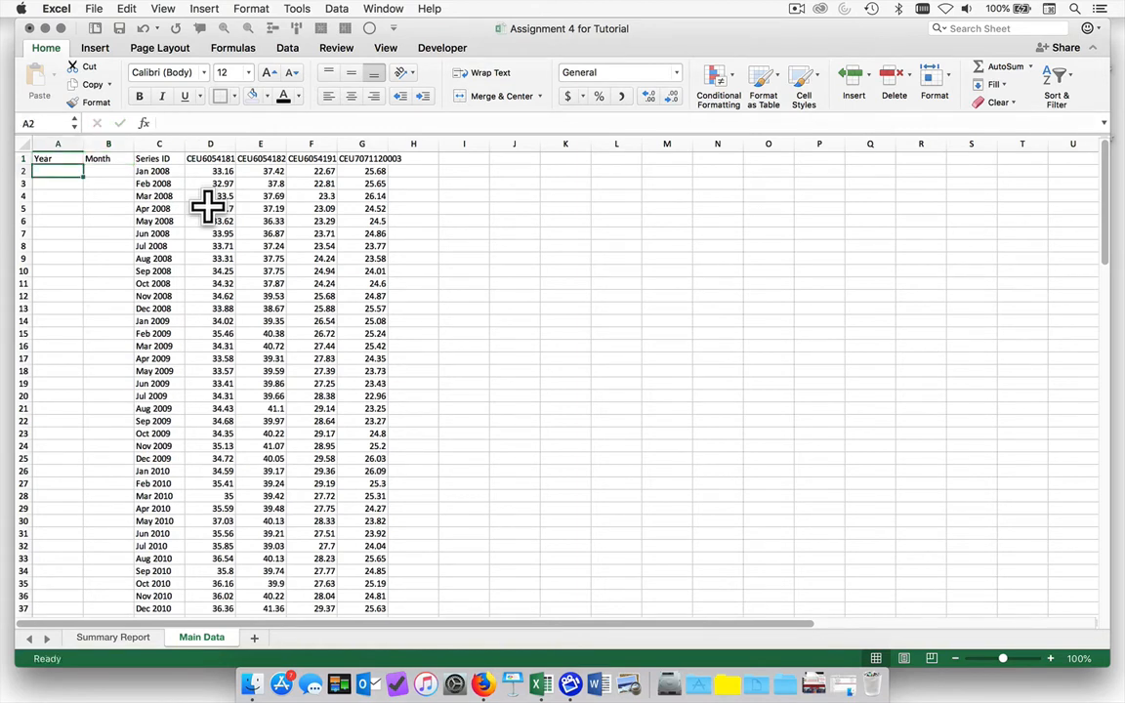
type("2008")
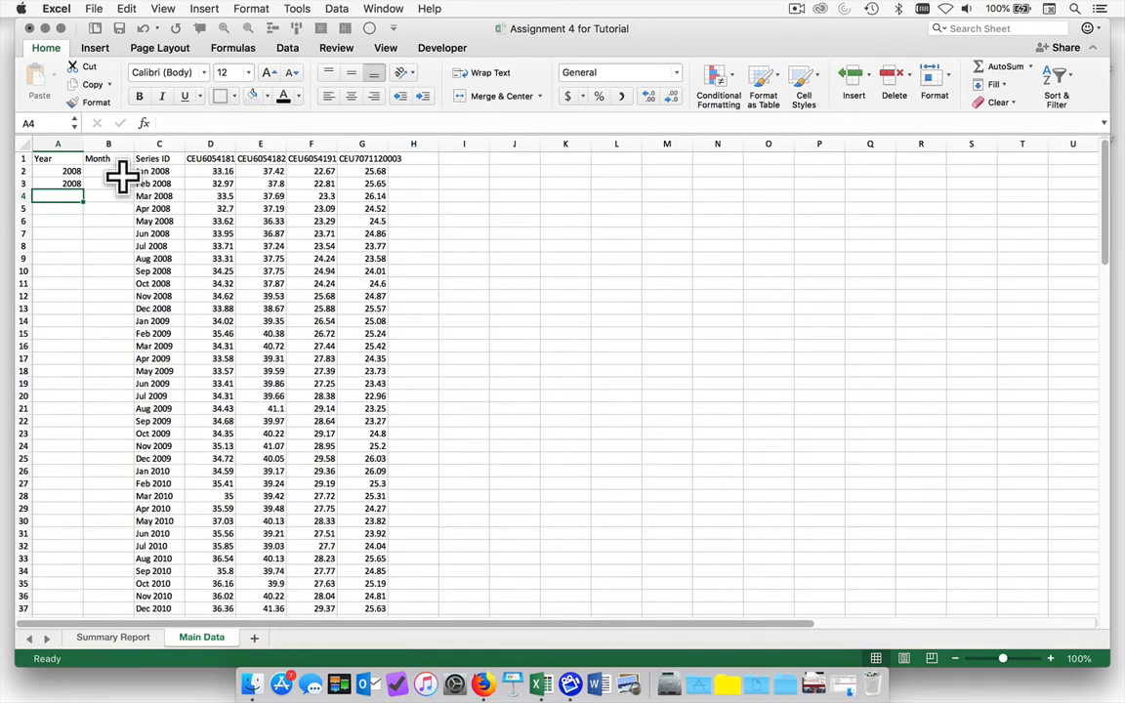
Enter Jan and Feb in B2:B3 and fill the month pattern down all data rows
left_click(110, 176)
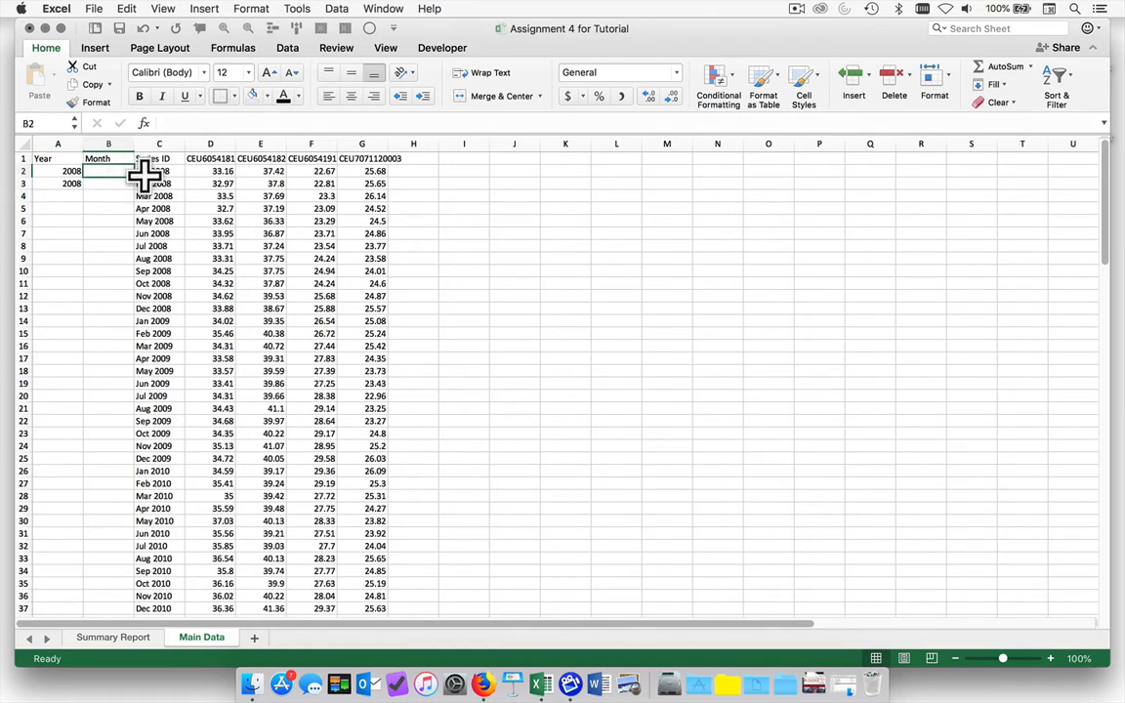
type("Jan")
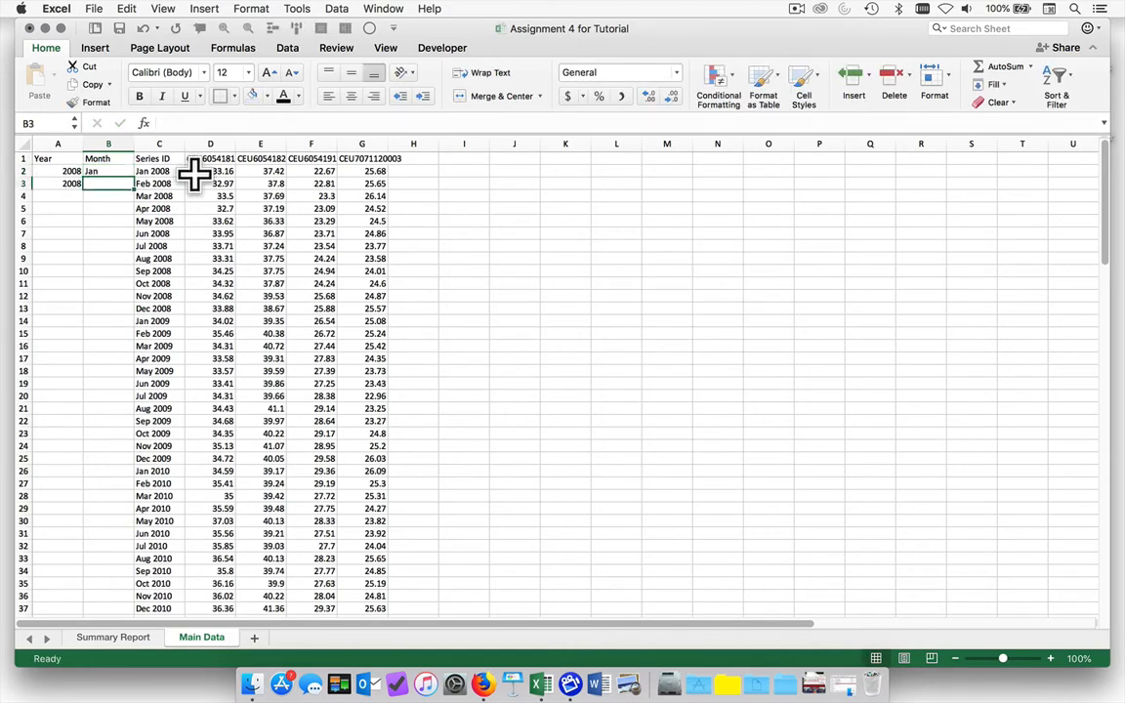
type("Feb")
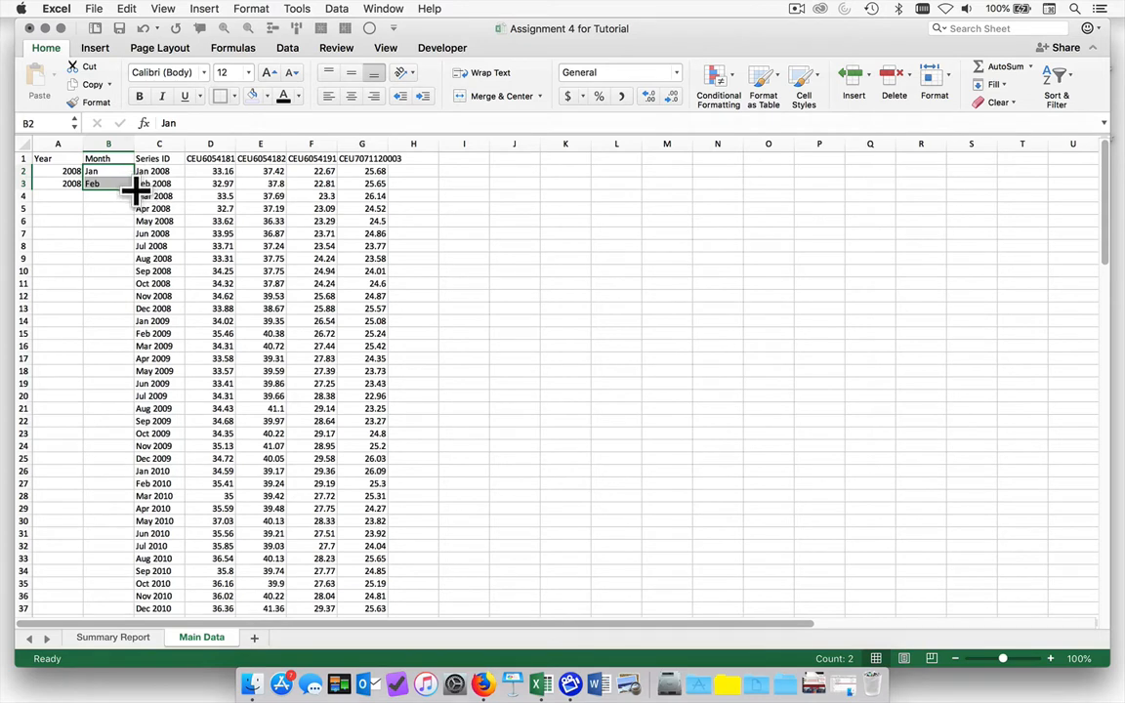
left_click_drag(91, 184, 91, 608)
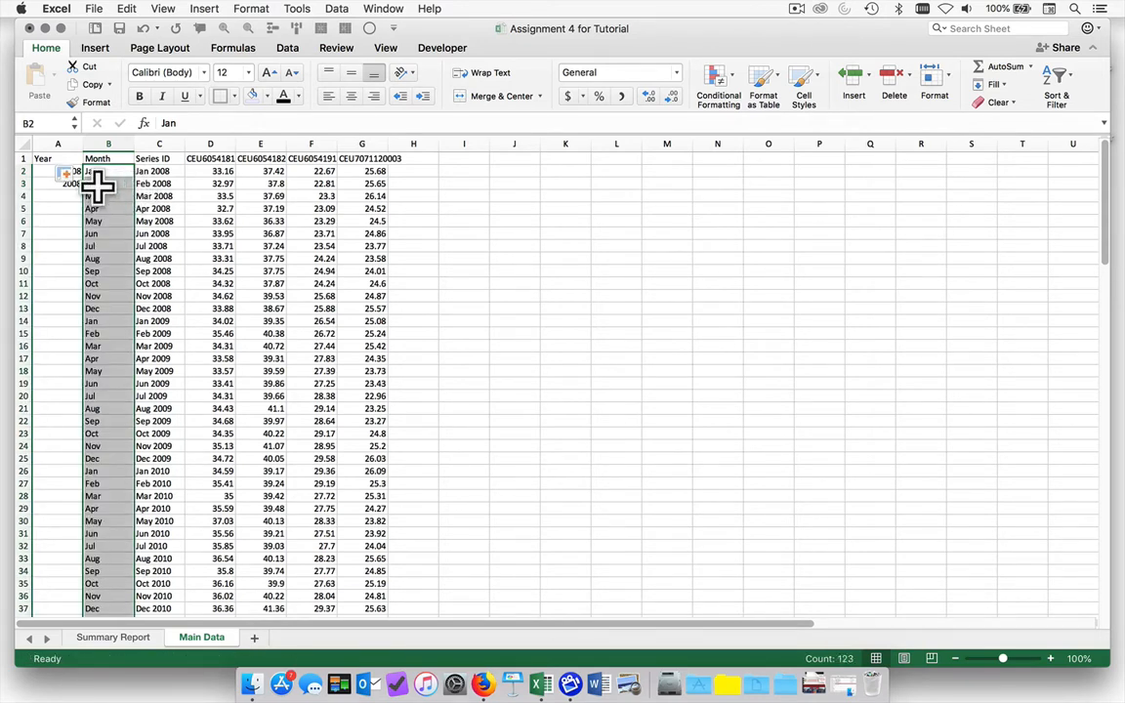
Copy 2008 down the Year column through row 13, the Dec 2008 row
left_click_drag(58, 171, 58, 184)
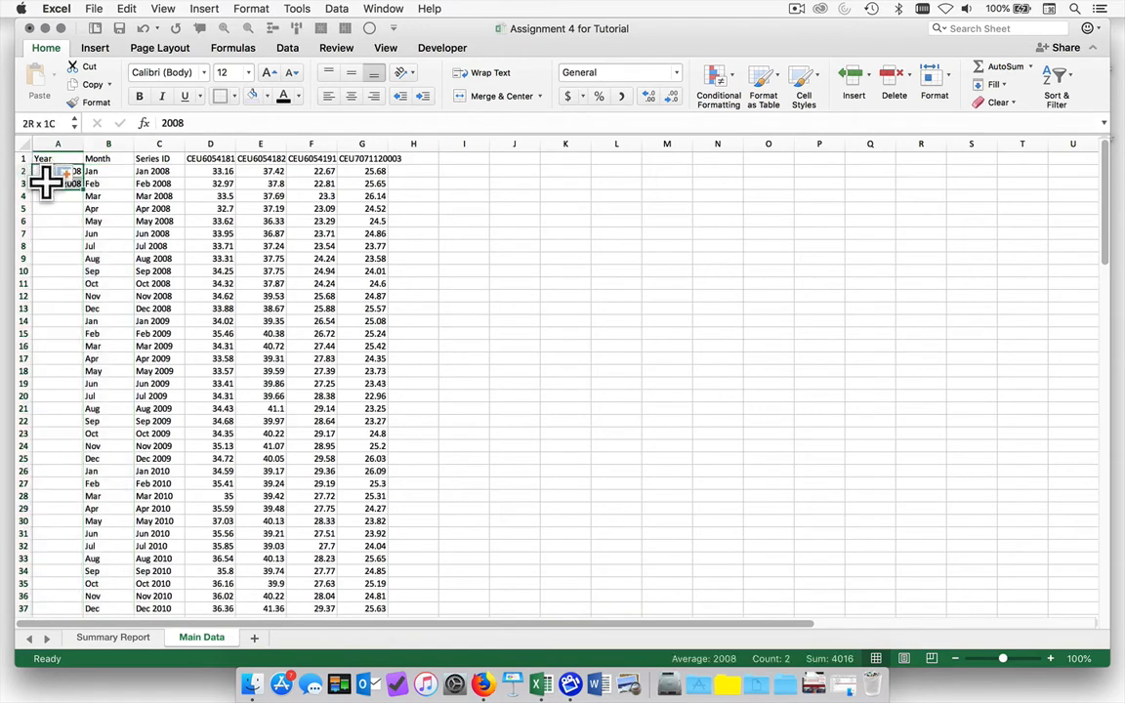
left_click_drag(73, 186, 73, 263)
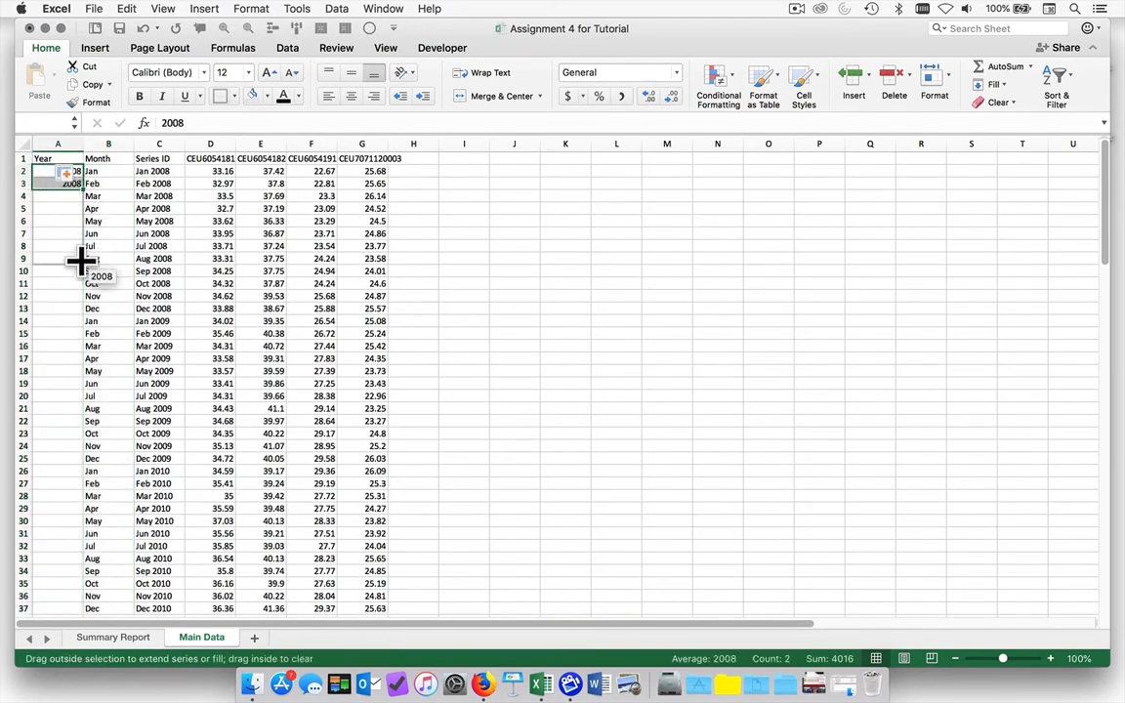
left_click_drag(76, 184, 58, 308)
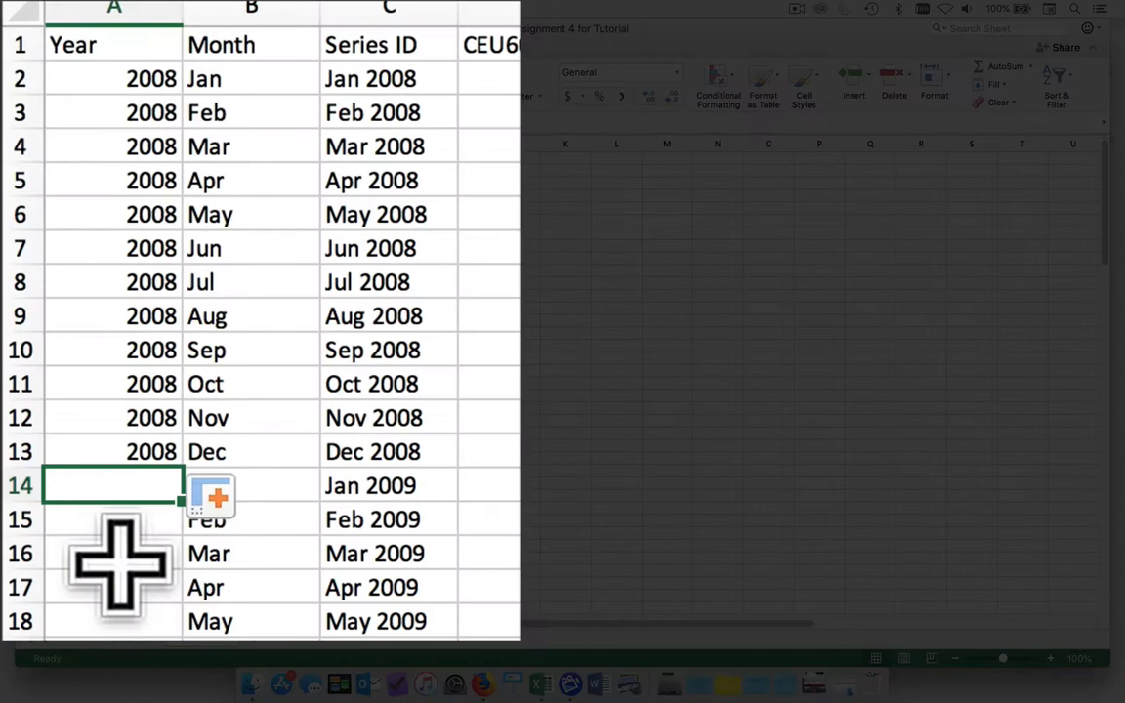
Enter the formula =A2+1 in A14 so Jan 2009 shows 2009
type("=A2")
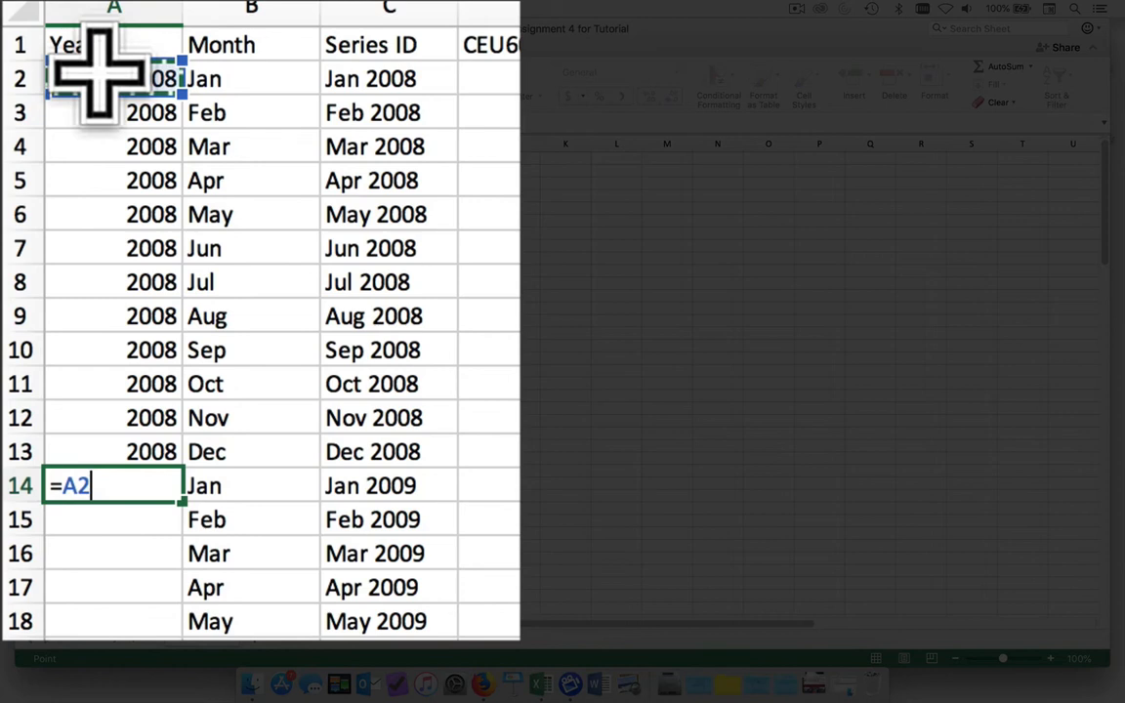
type("+")
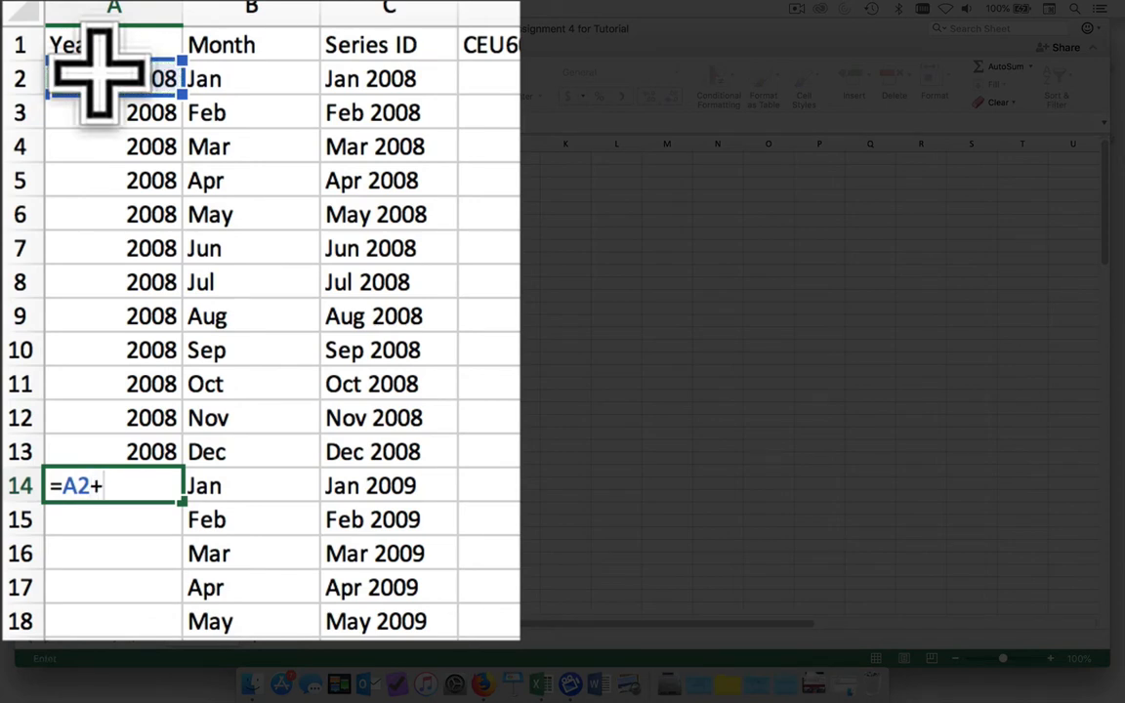
type("1")
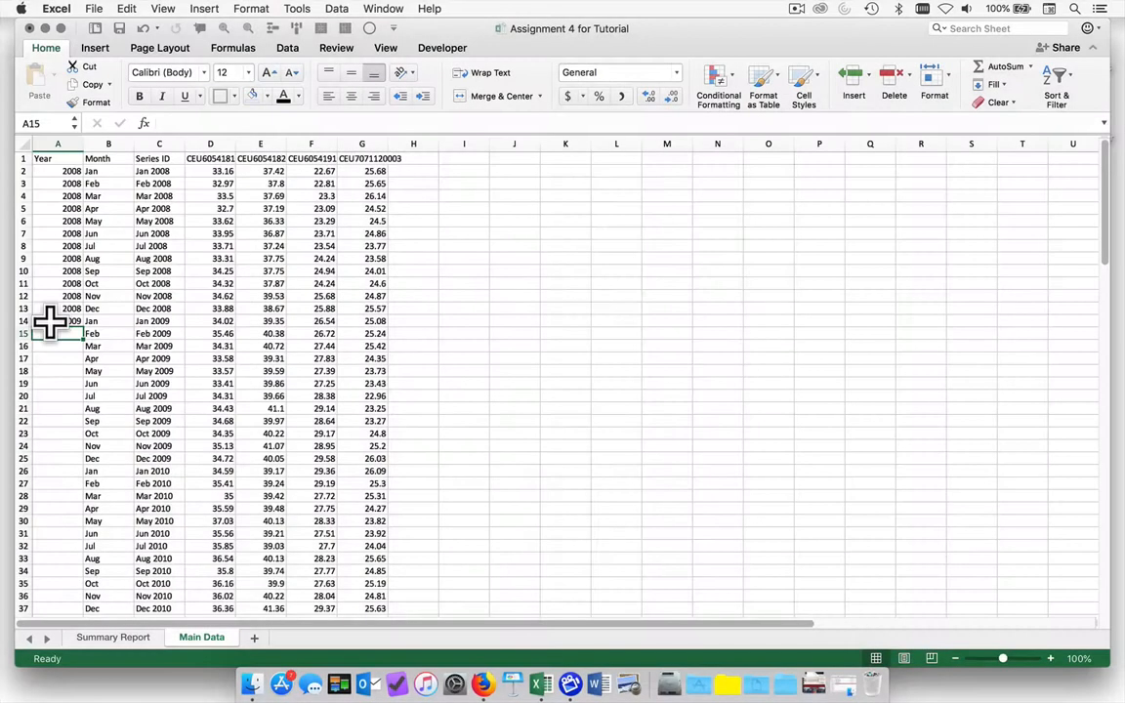
Fill the A14 year formula down to row 124 (Mar 2018) and right-click column C's header
left_click(56, 320)
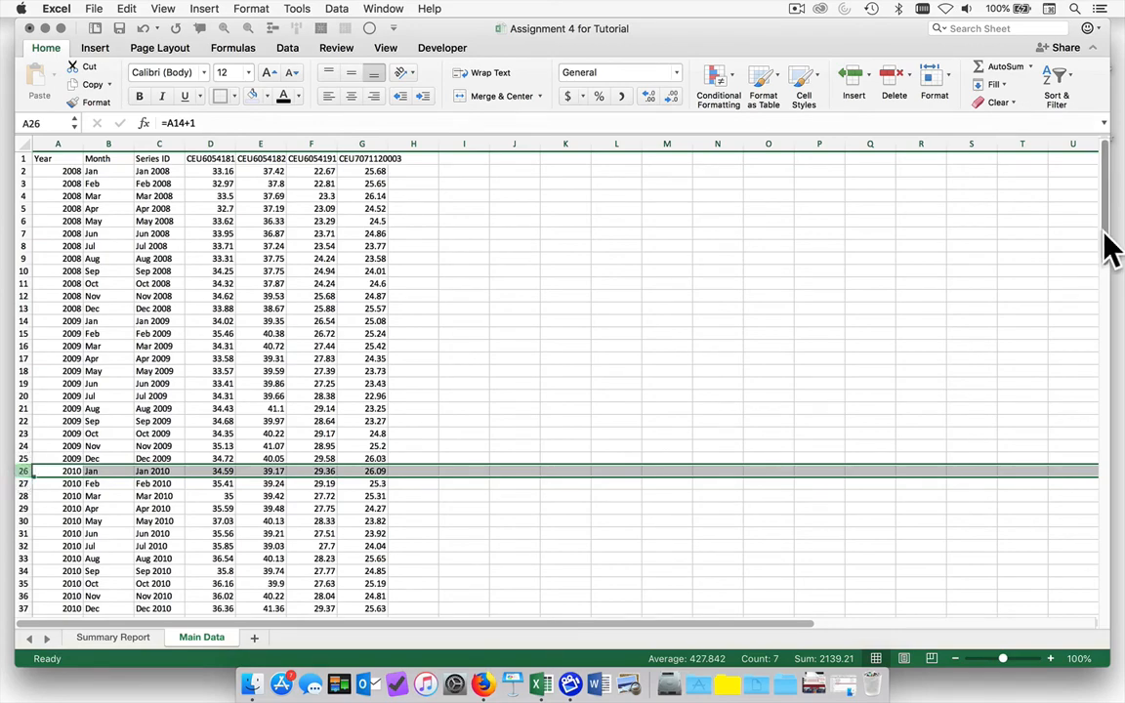
scroll("down", 3)
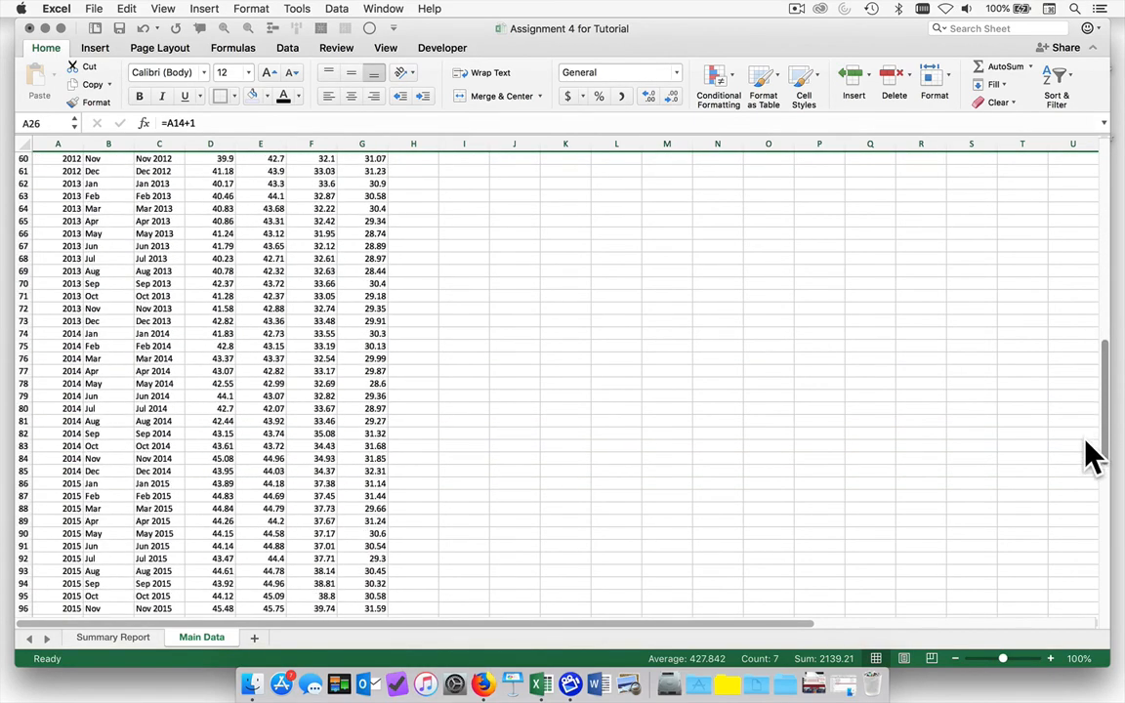
scroll("down", 3)
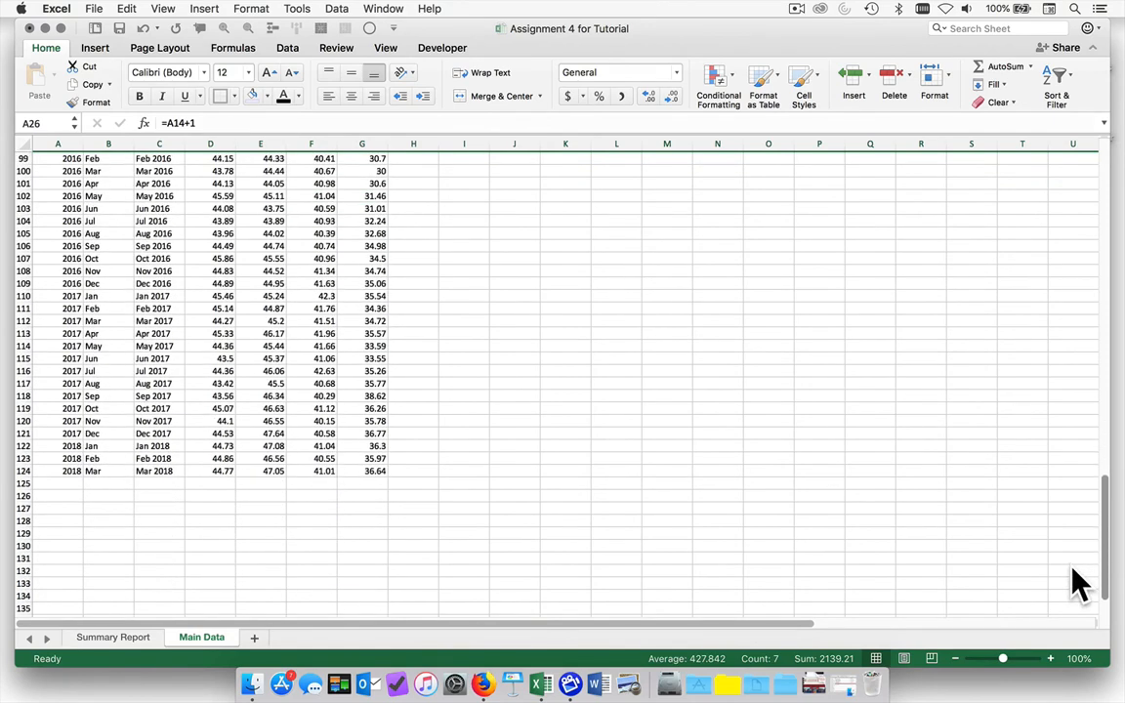
scroll("up", 3)
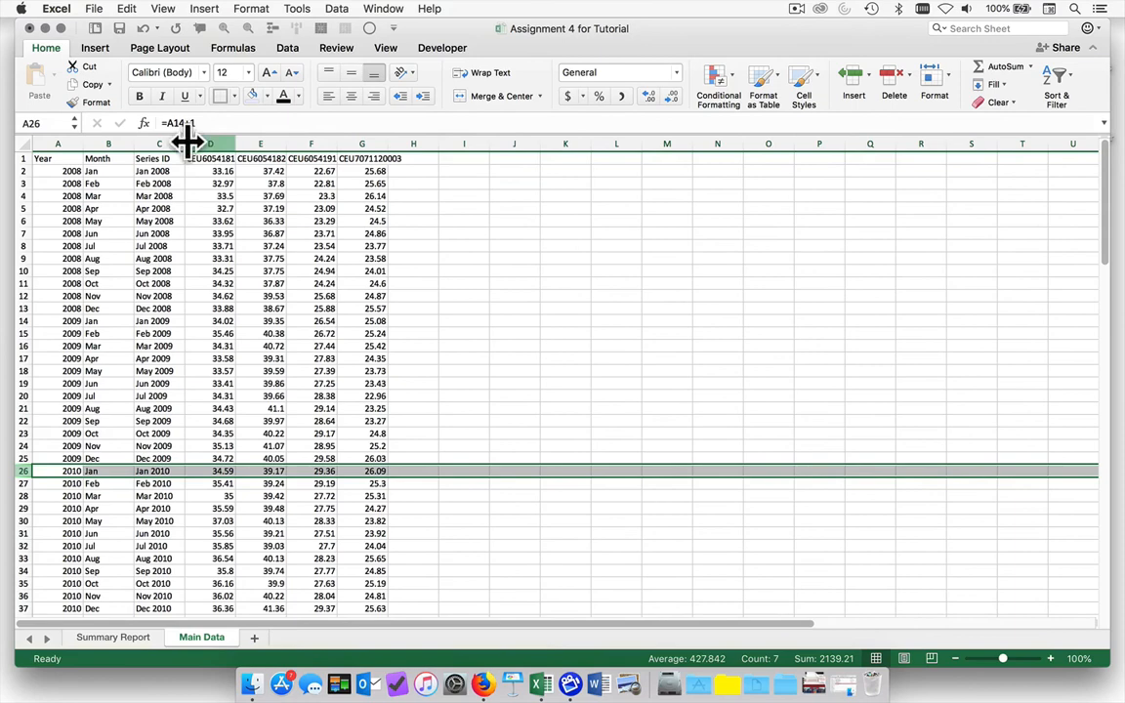
right_click(153, 159)
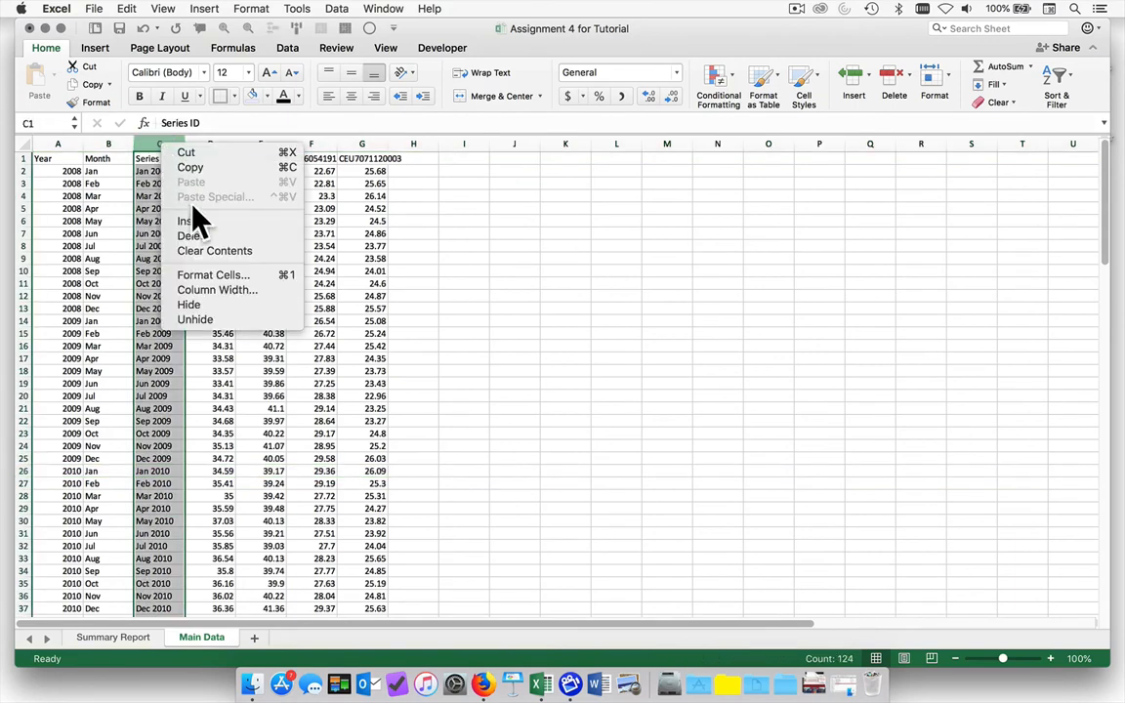